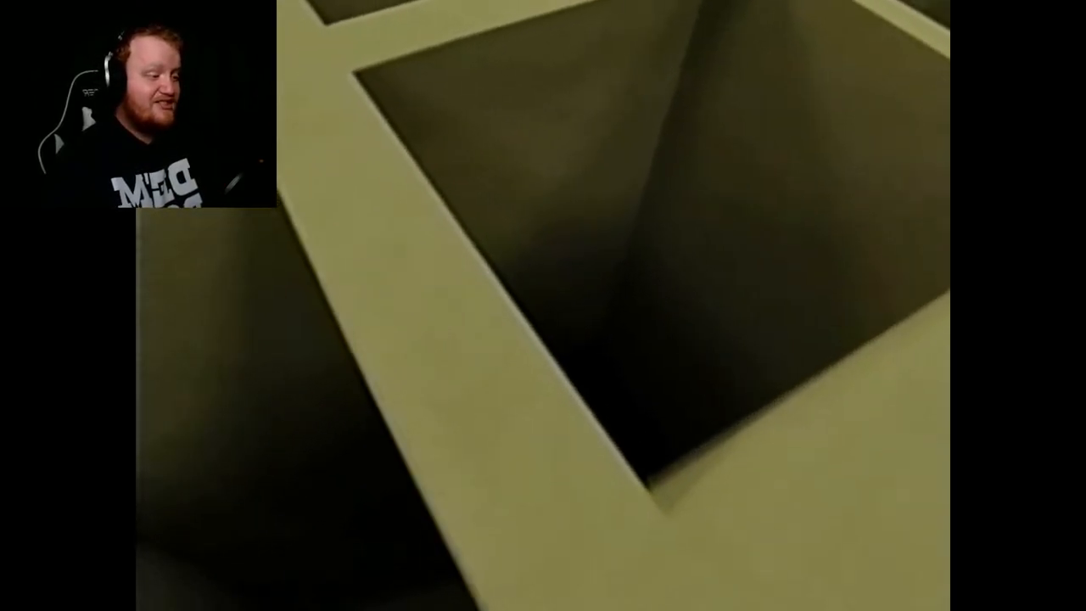
Briefly pause and resume the Backrooms video, then pause it at 12:31 of 14:20 on the hallway scene
click(543, 306)
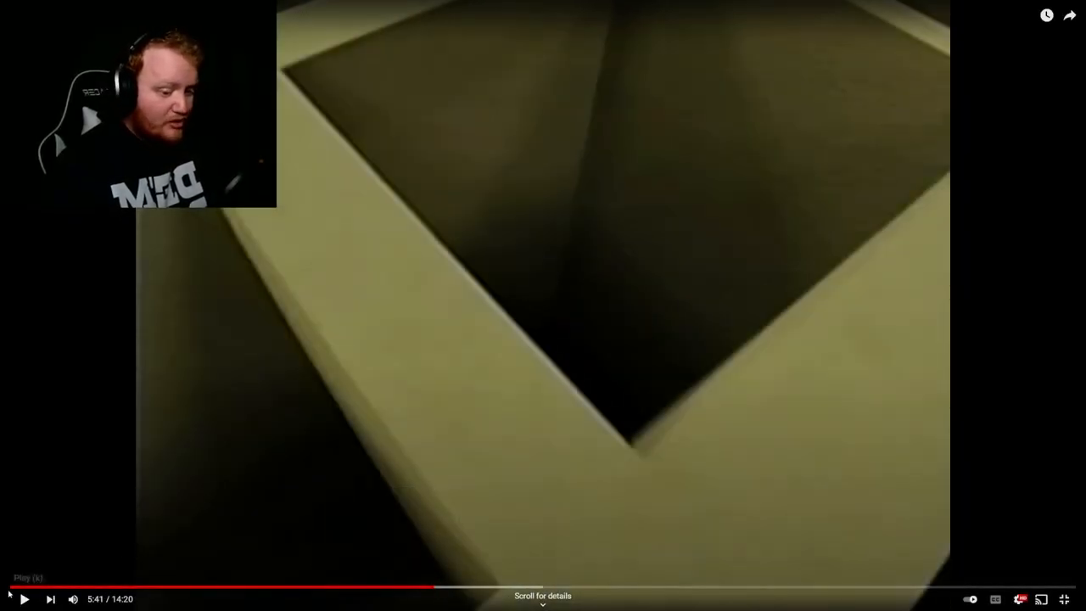
click(1042, 599)
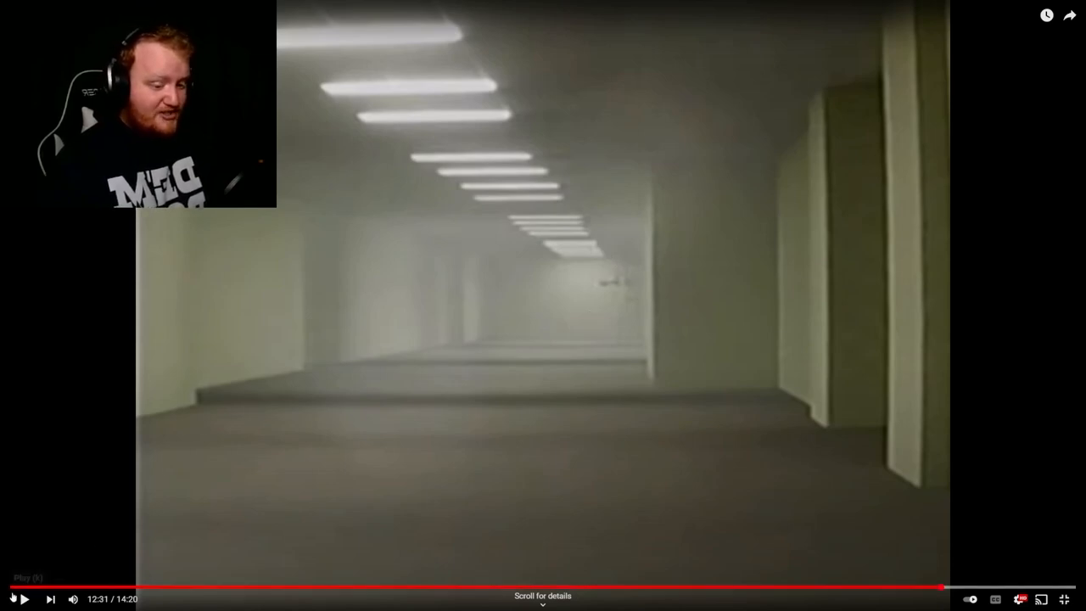
click(23, 597)
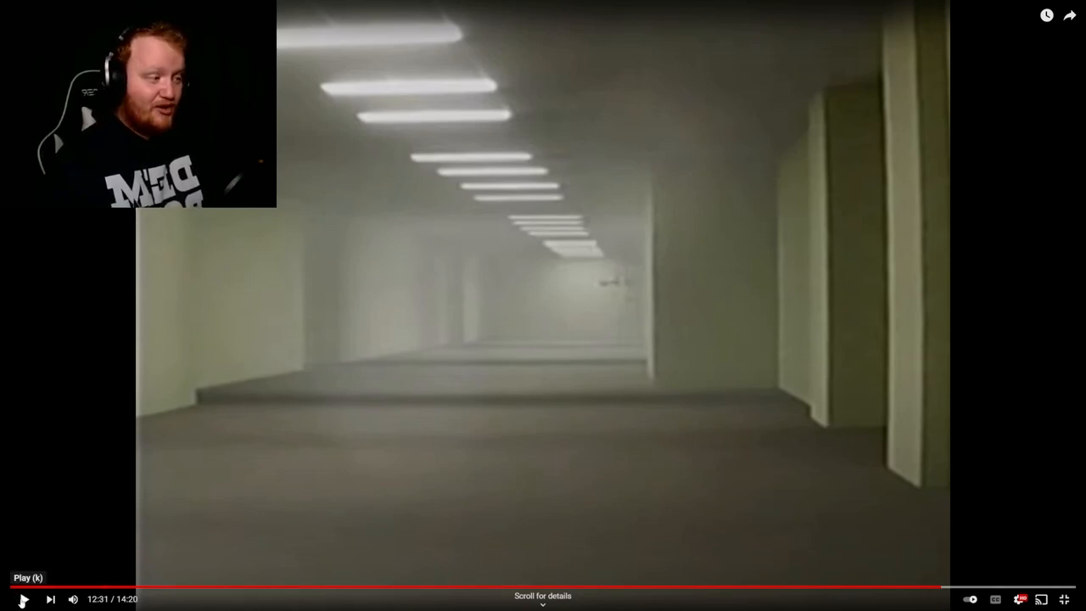